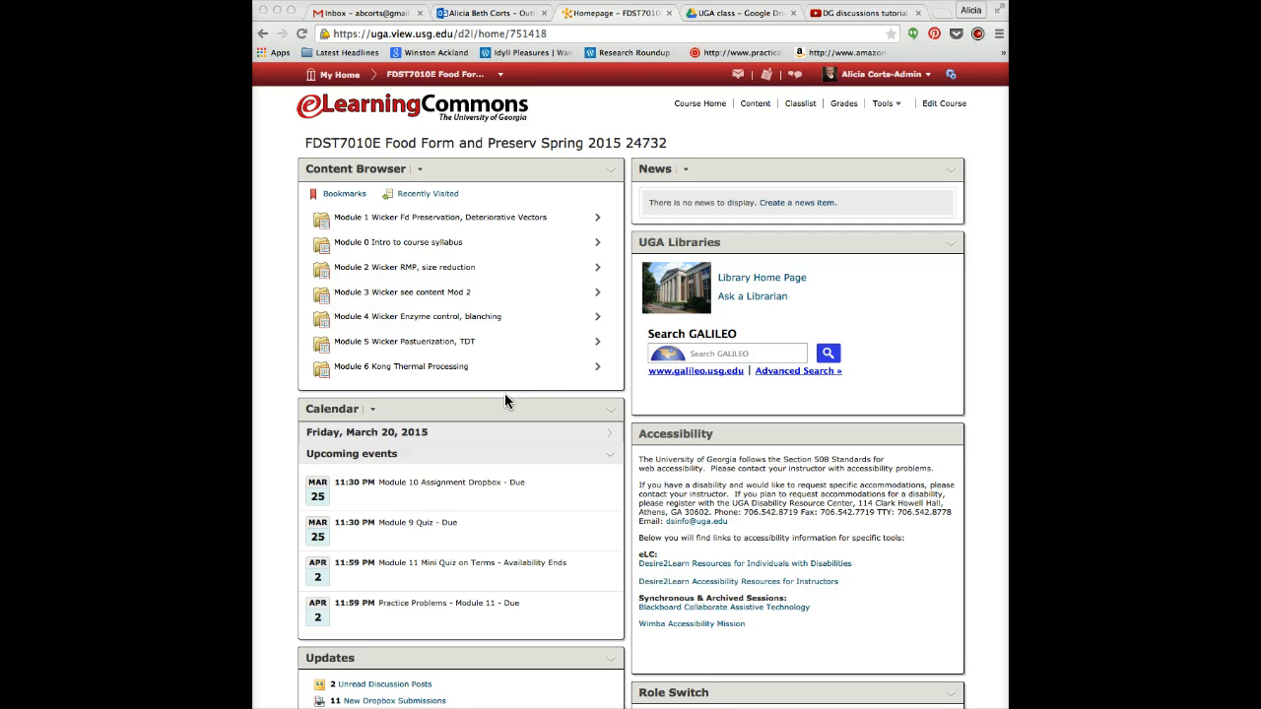
mouse_move(930, 128)
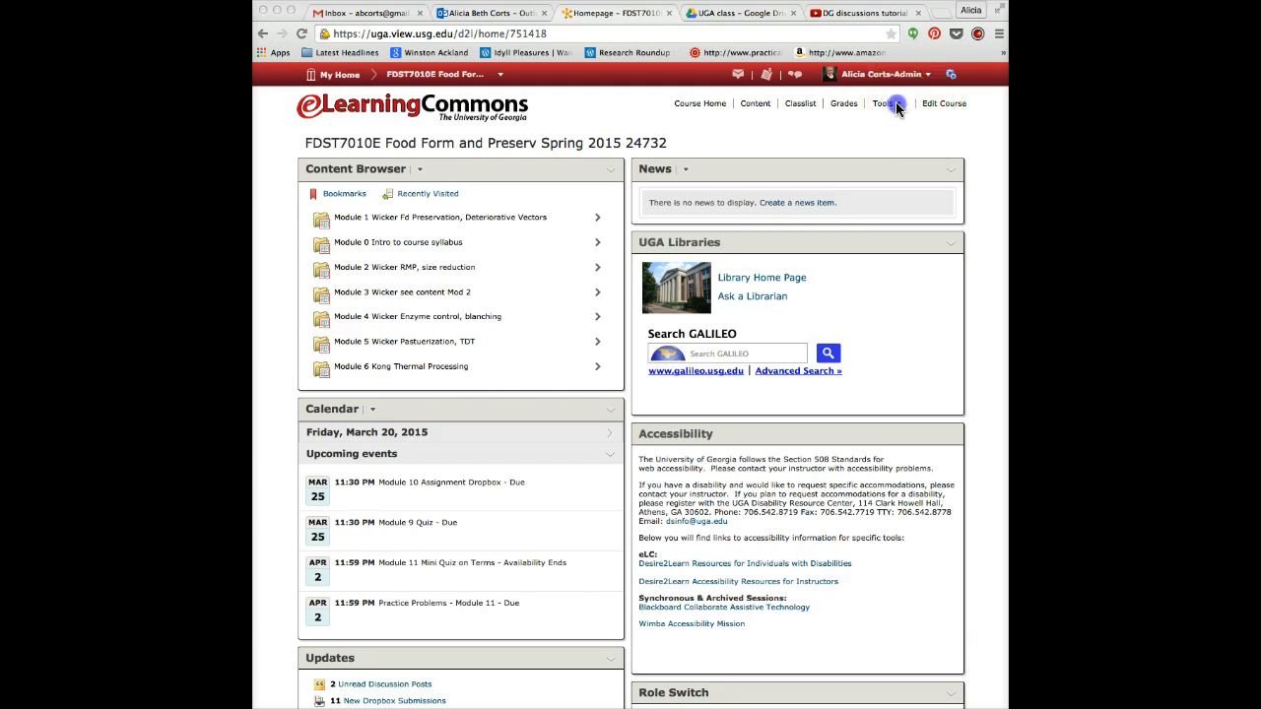
Show the Tools dropdown from the Food Form and Preserv course navigation bar.
left_click(883, 102)
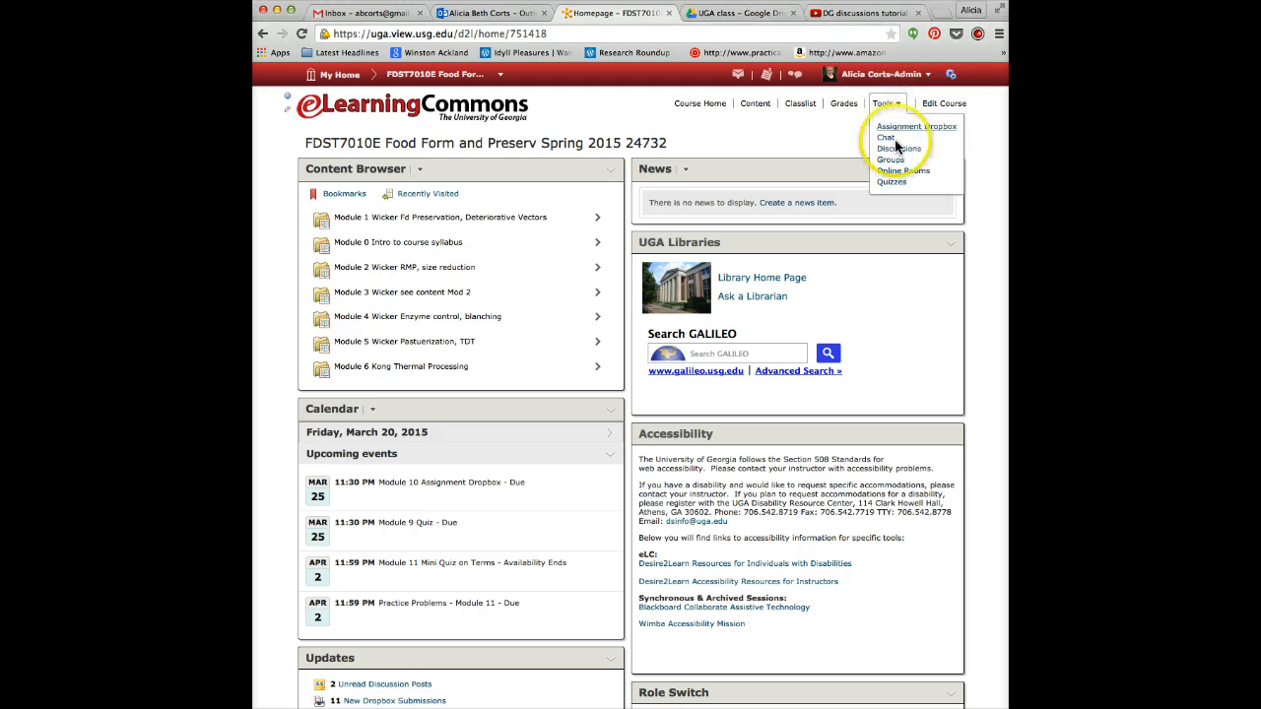
Go to Quizzes and choose Grade from the Module 2 Quiz actions under Past Quizzes.
left_click(890, 181)
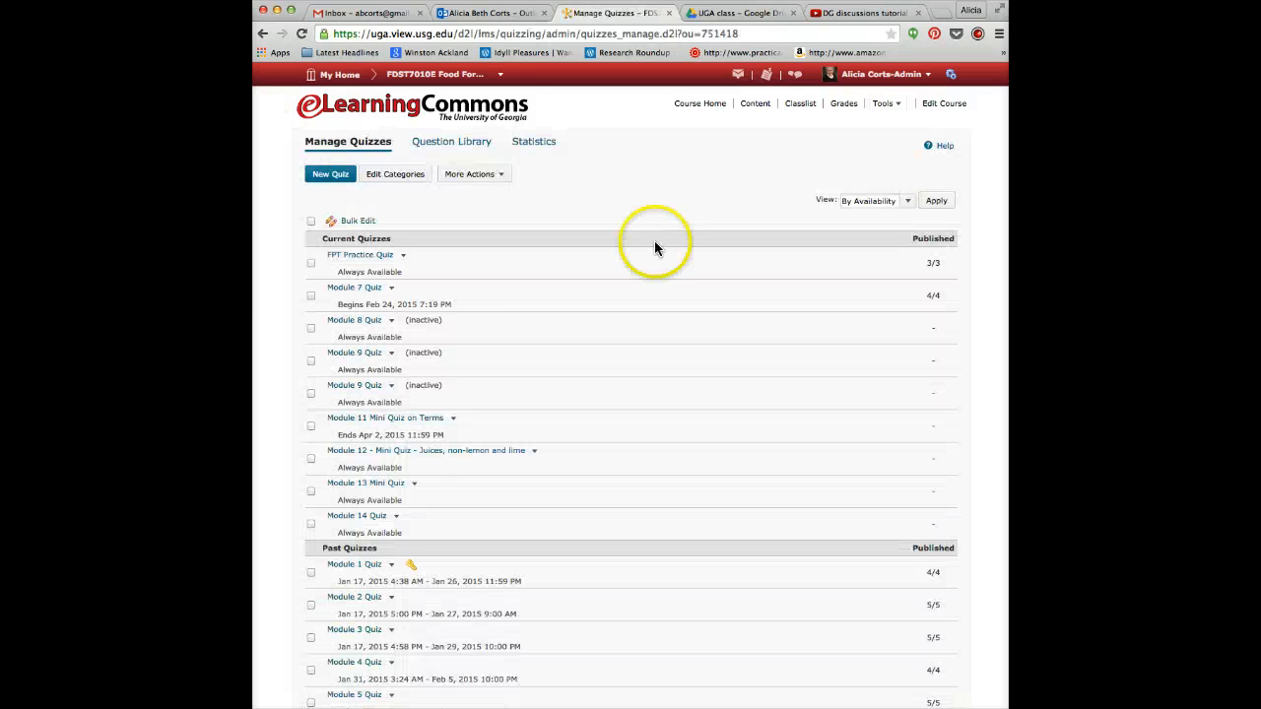
scroll("down", 3)
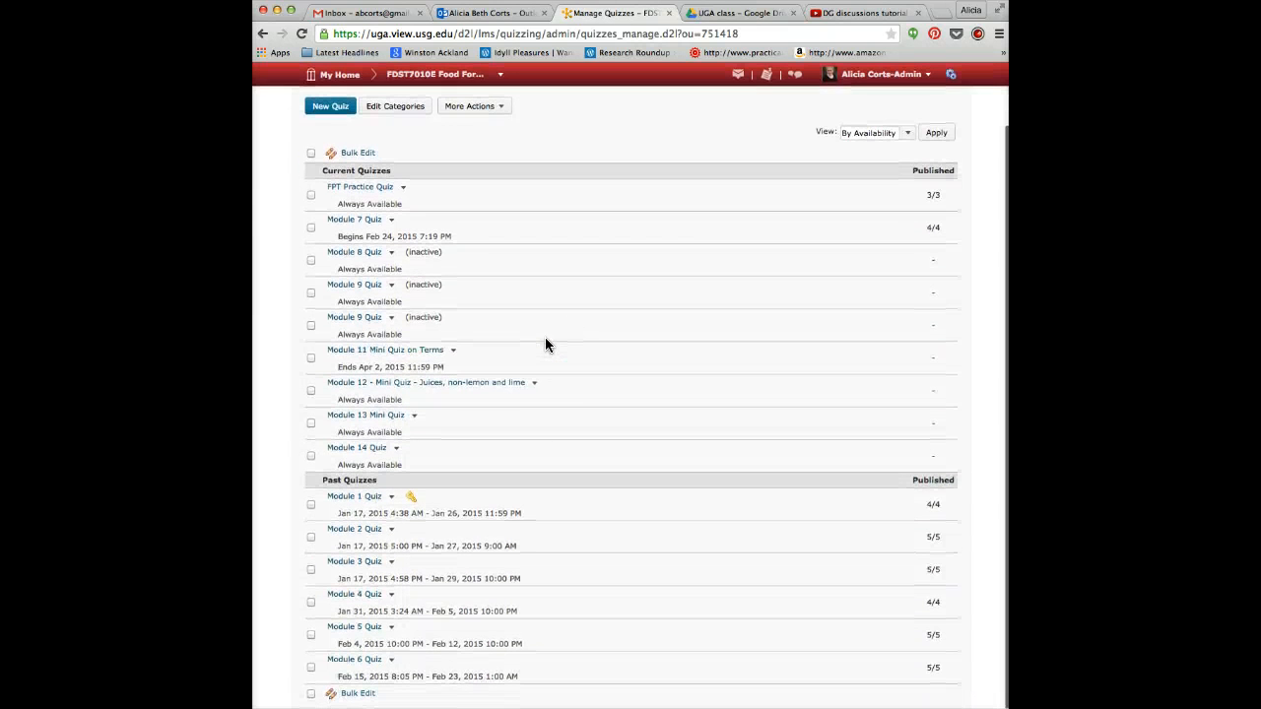
mouse_move(402, 388)
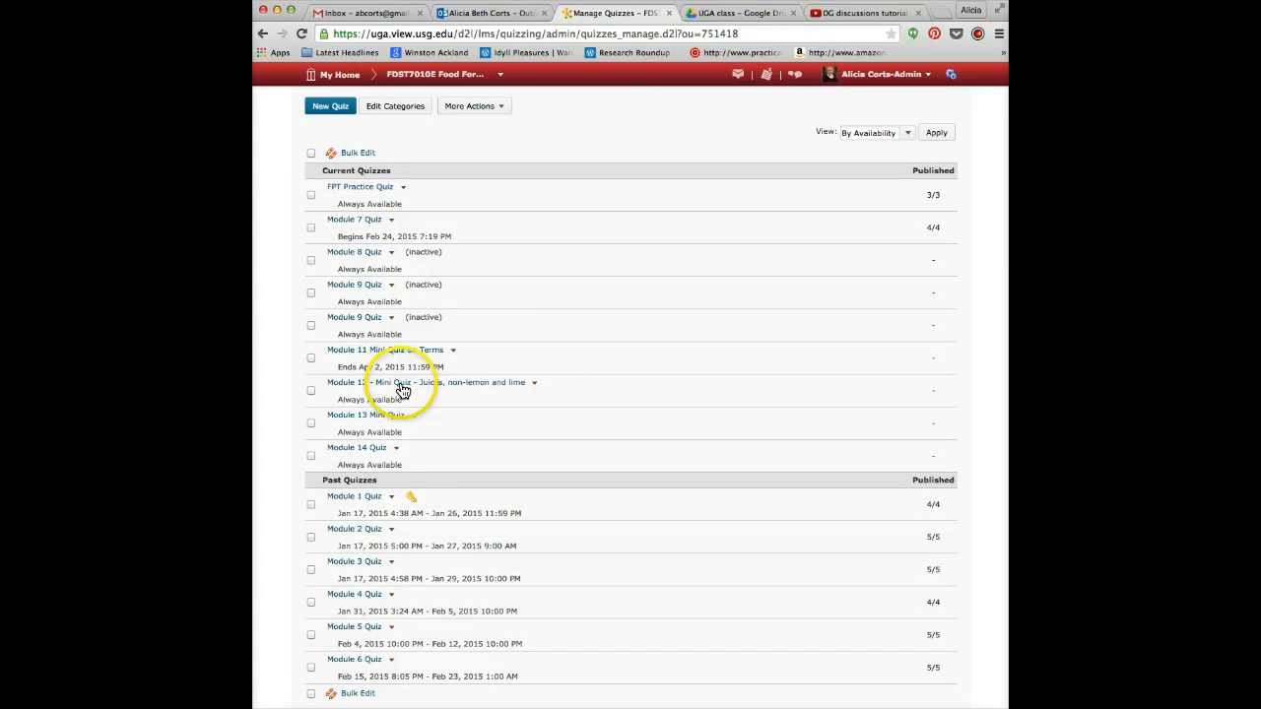
mouse_move(416, 461)
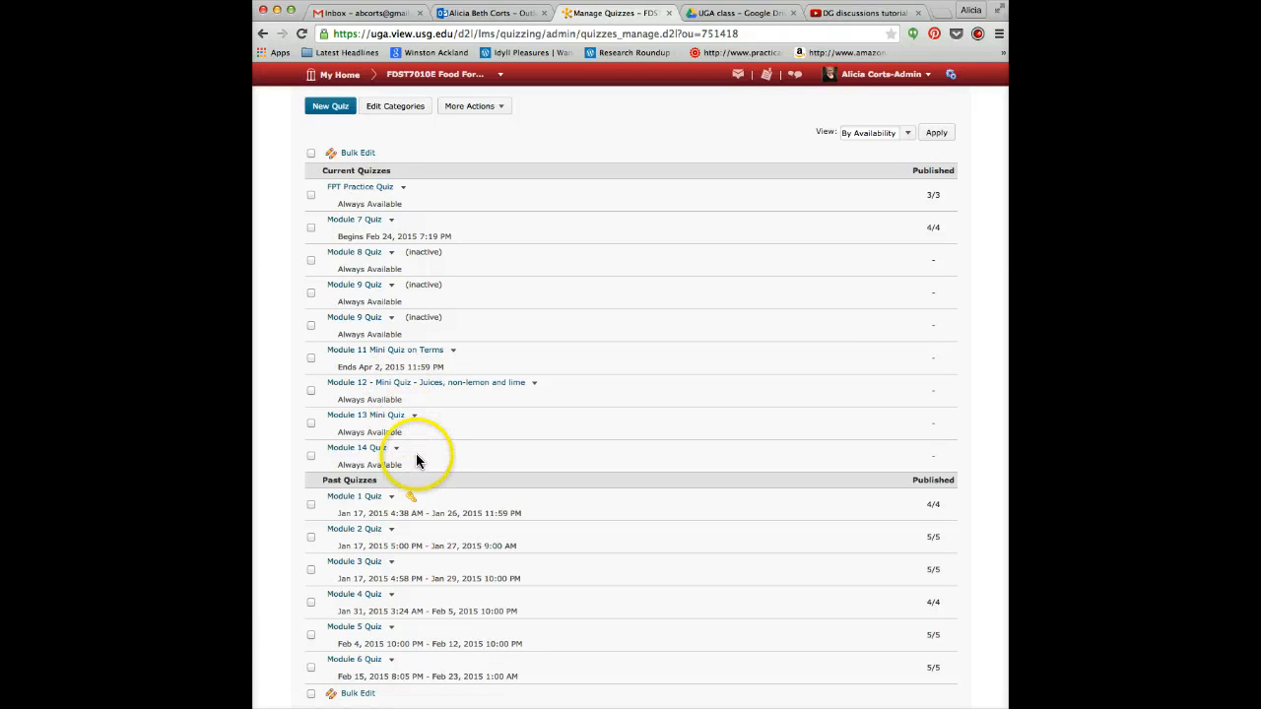
mouse_move(390, 536)
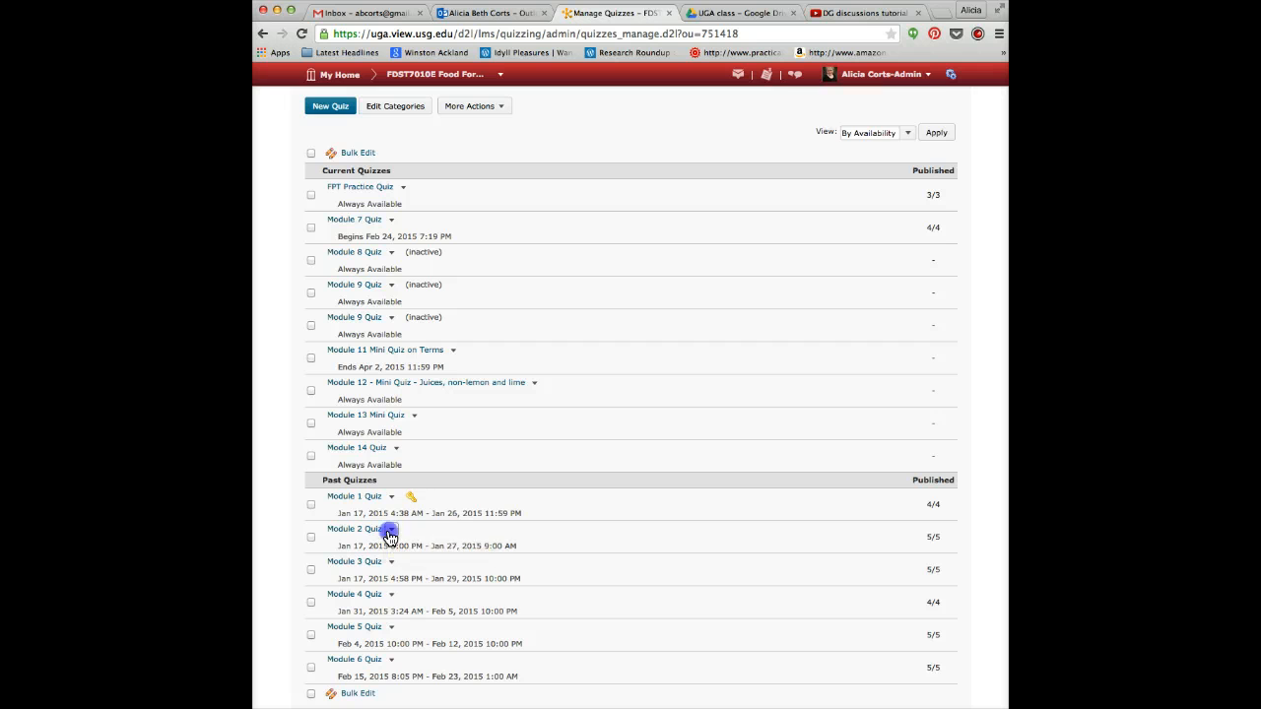
left_click(390, 528)
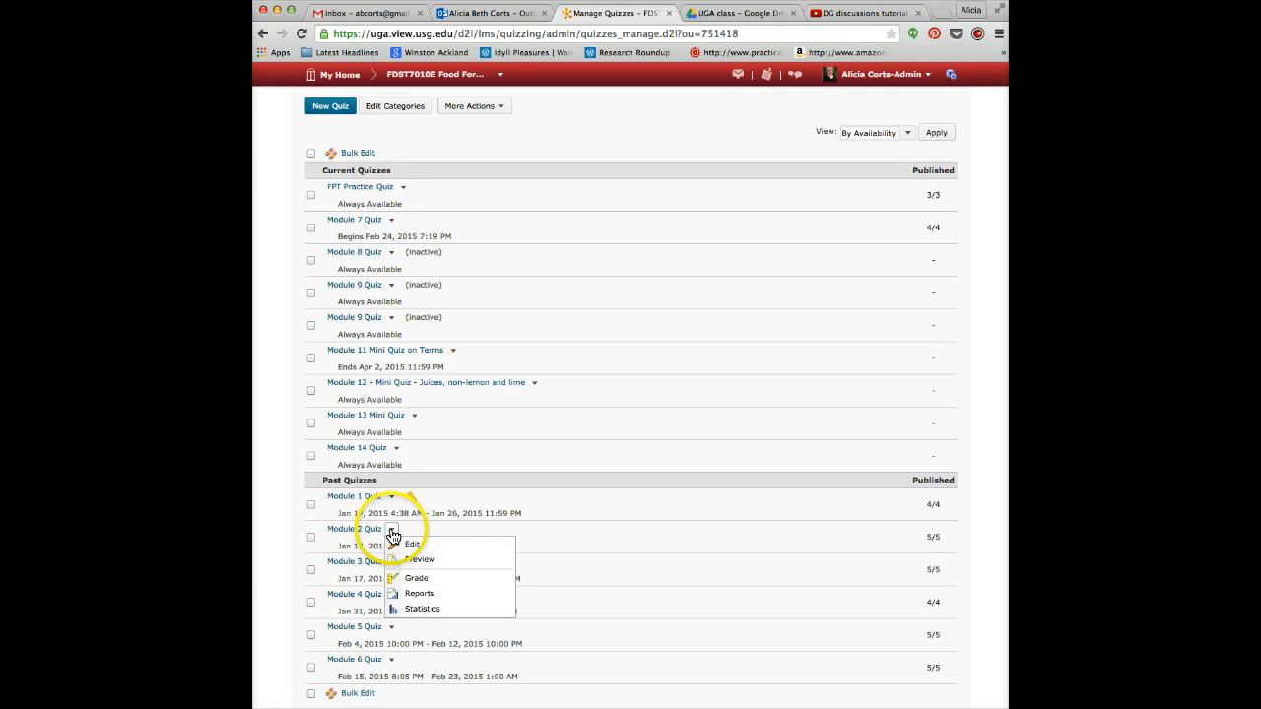
mouse_move(444, 580)
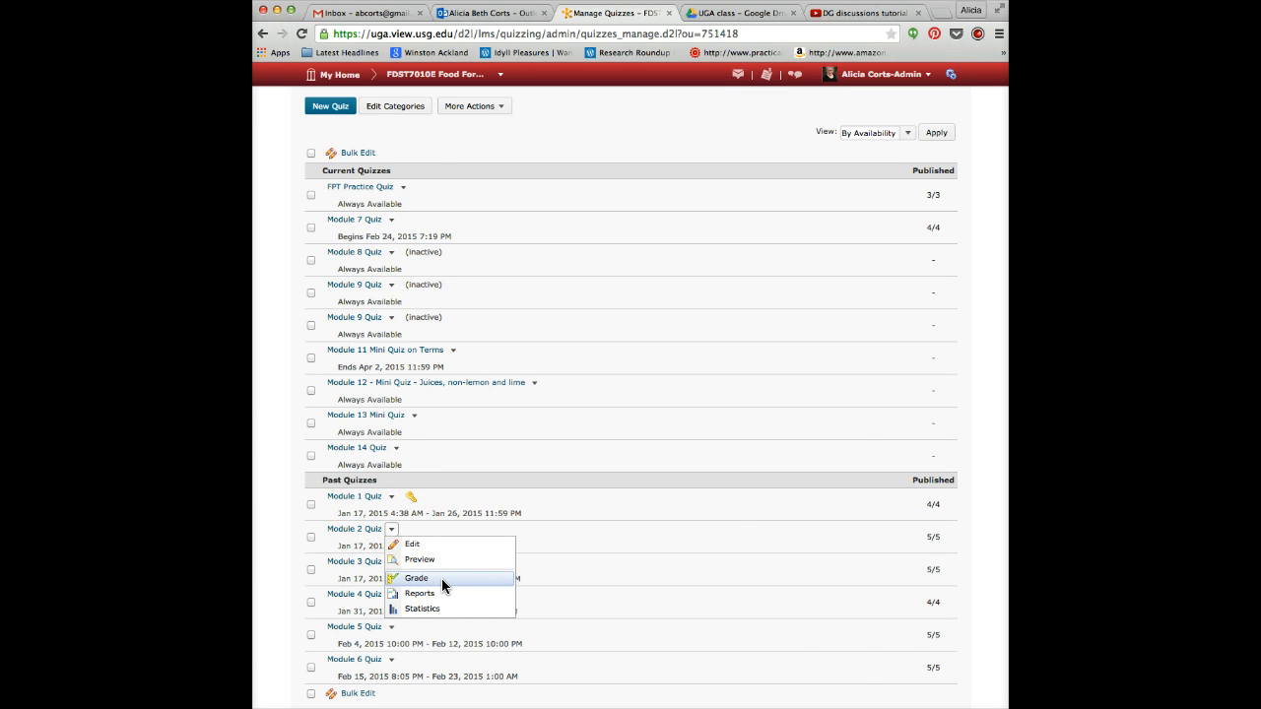
left_click(416, 580)
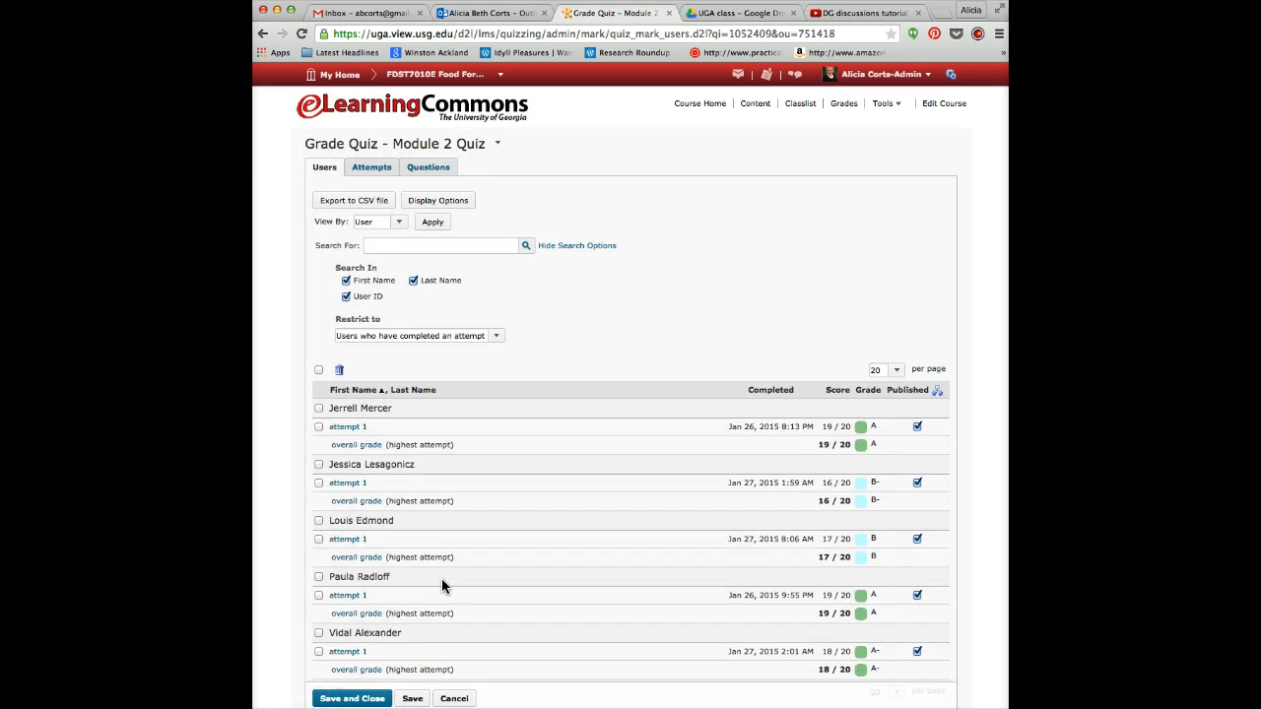
mouse_move(446, 429)
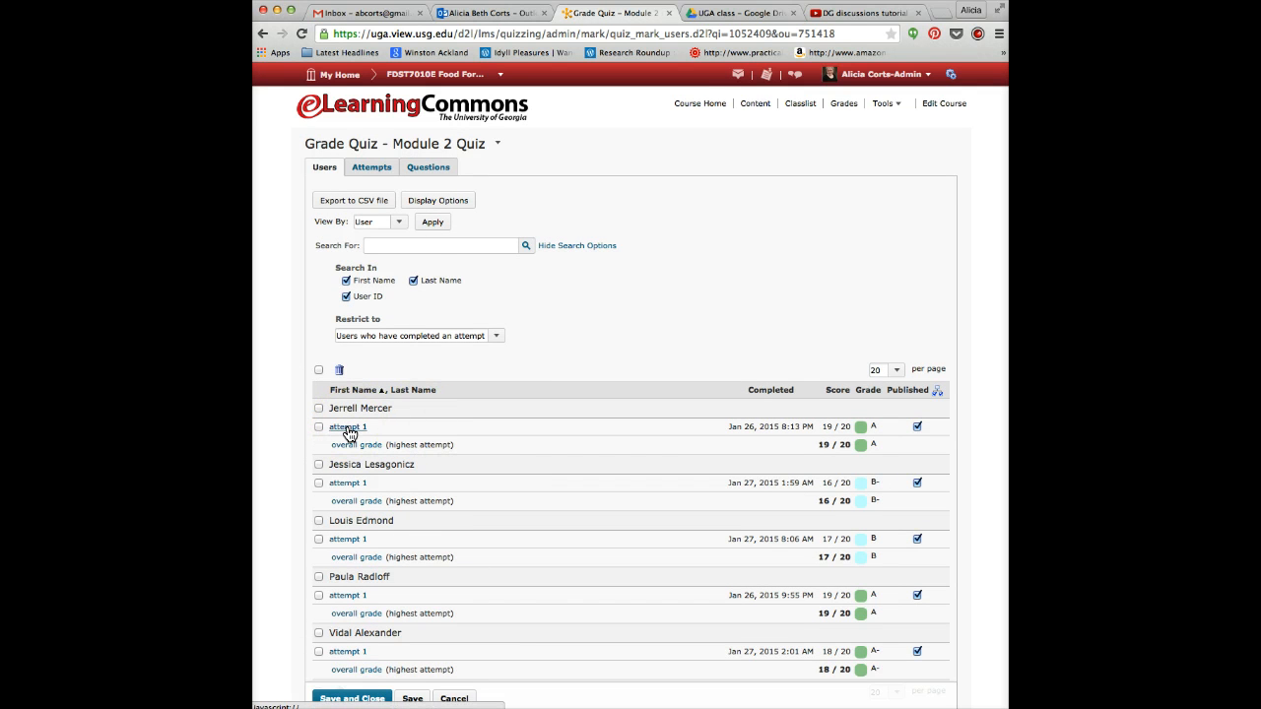
left_click(347, 426)
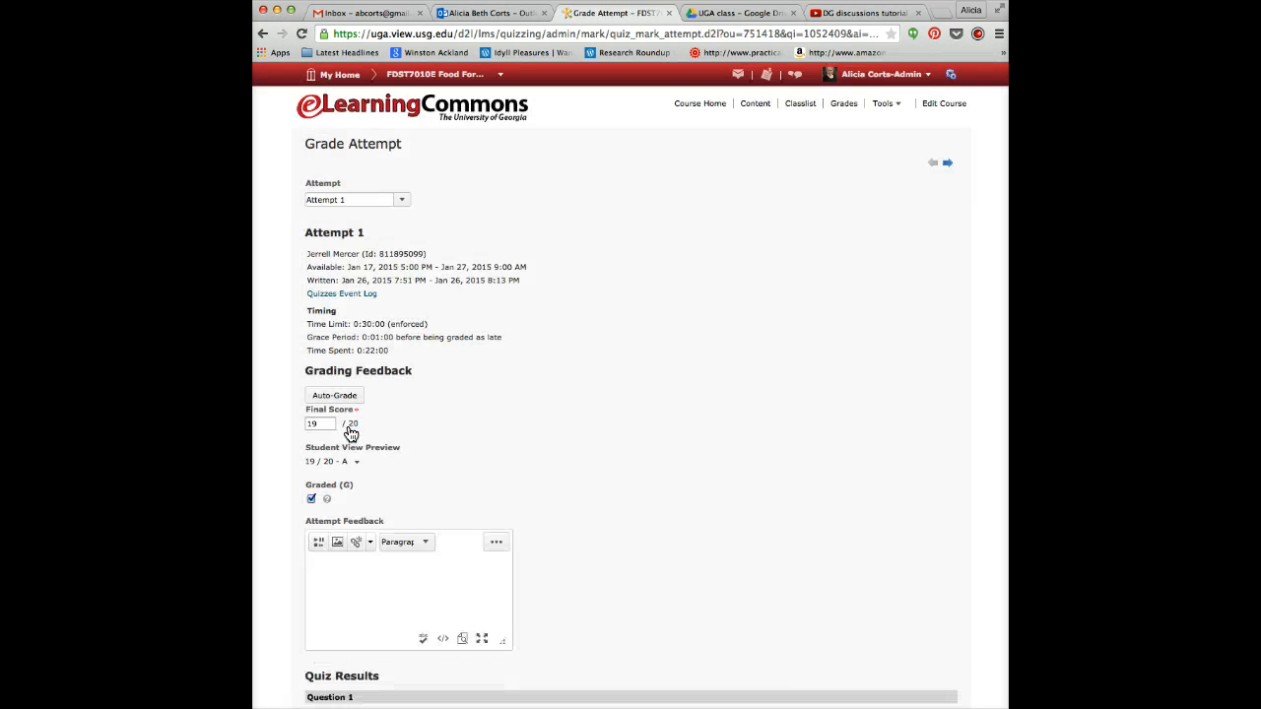
scroll("down", 3)
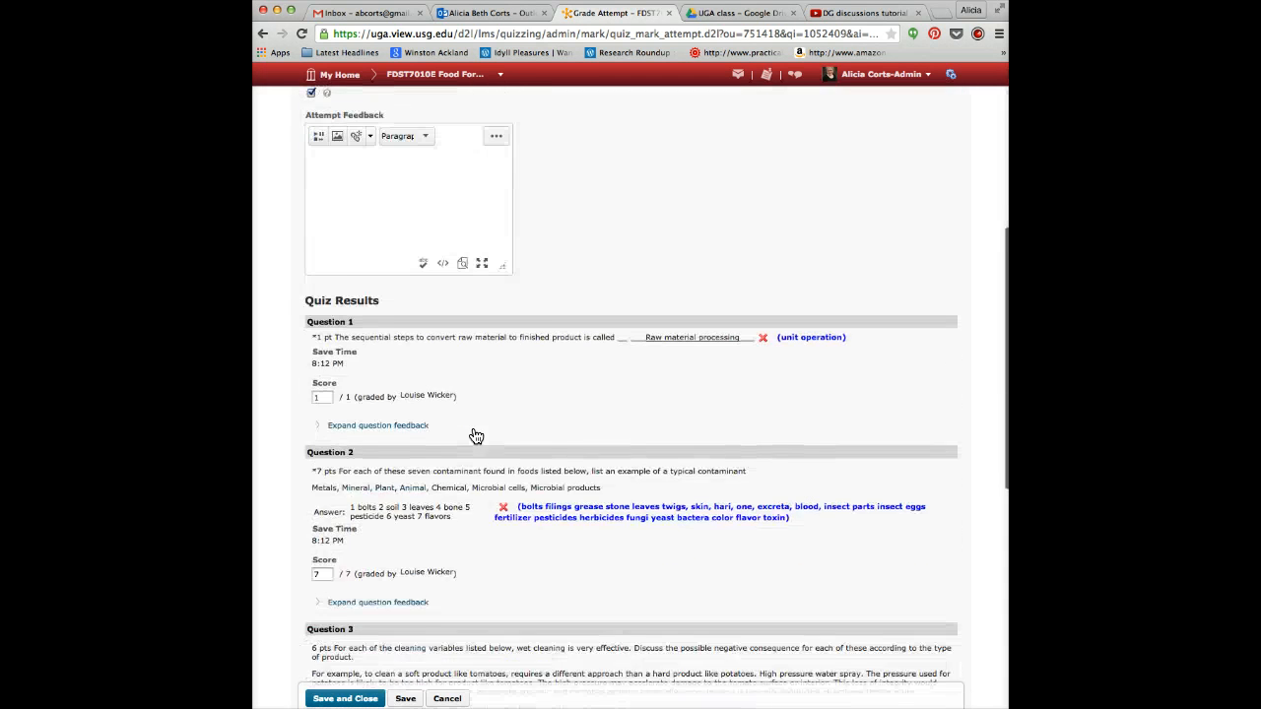
scroll("down", 3)
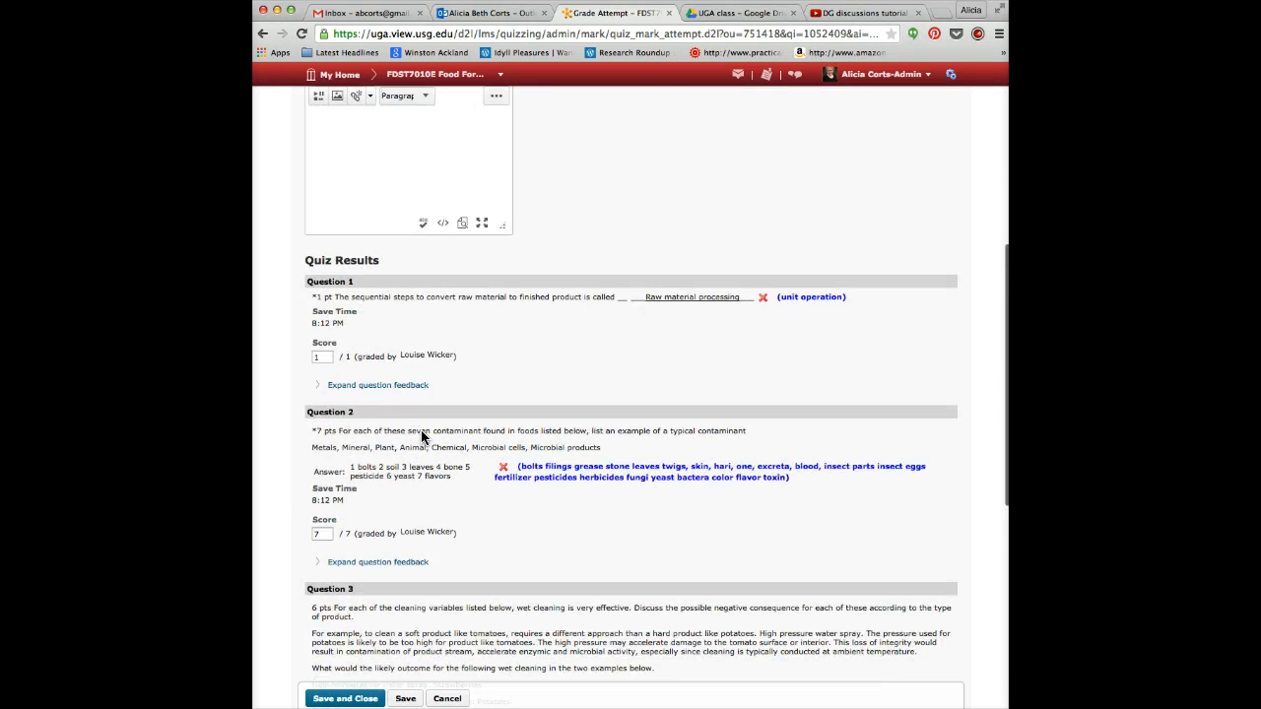
scroll("up", 3)
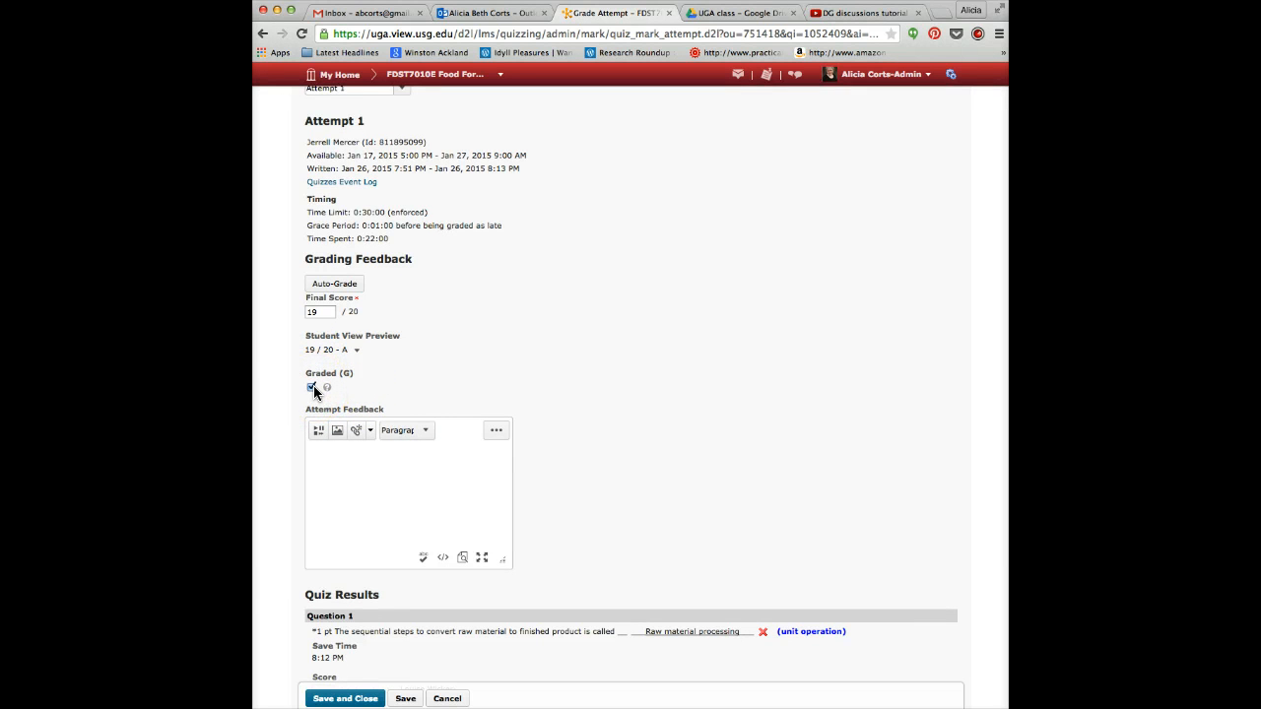
mouse_move(311, 386)
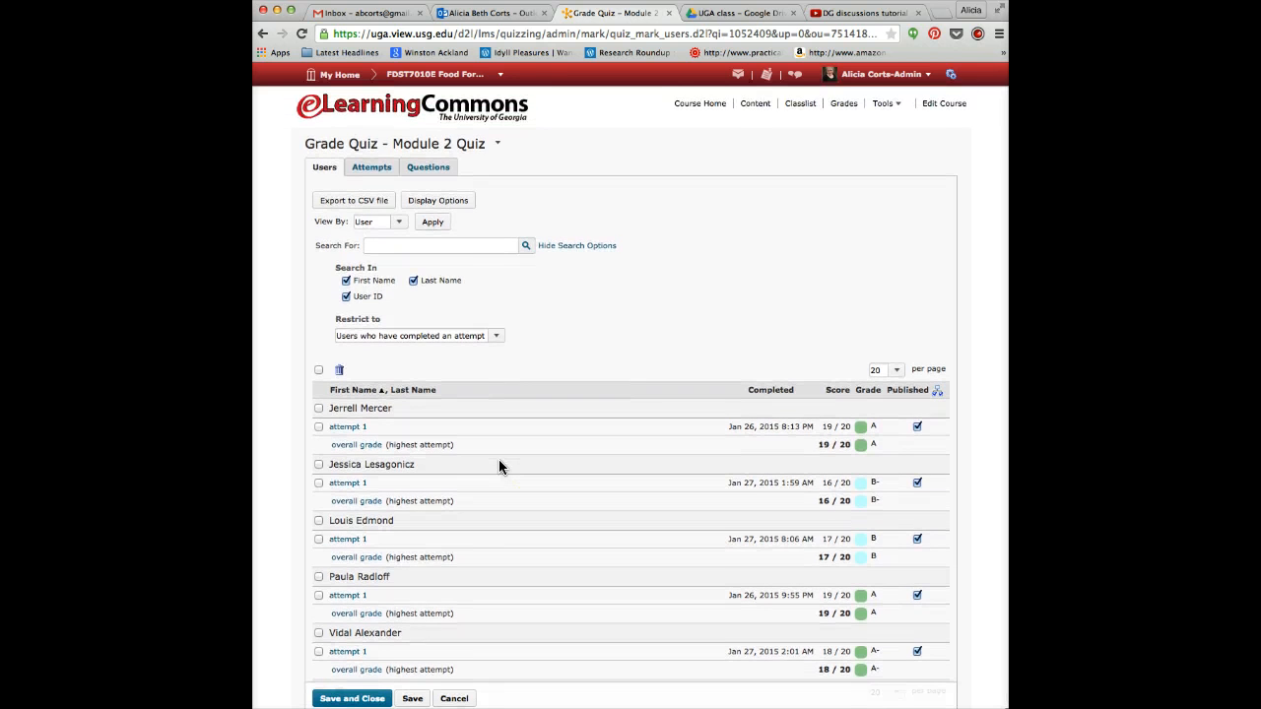
mouse_move(430, 166)
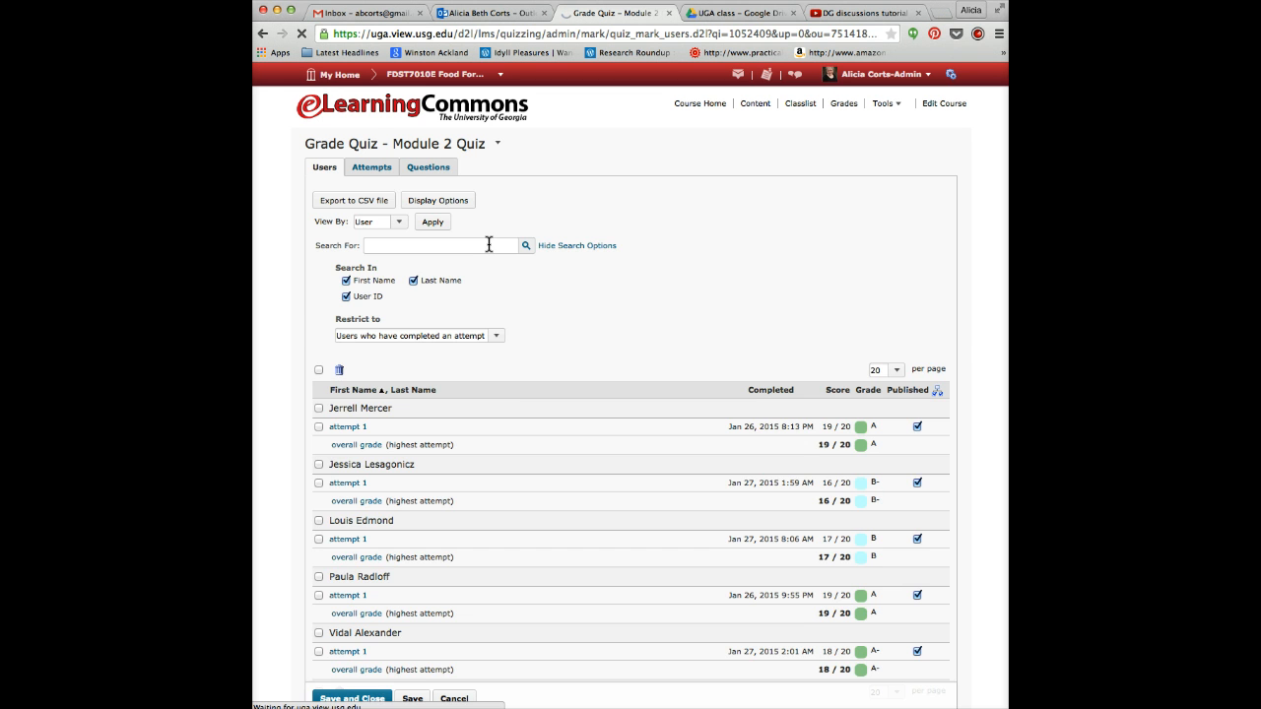
Show the Questions view listing Q1 through Q5 with their types and points.
left_click(427, 165)
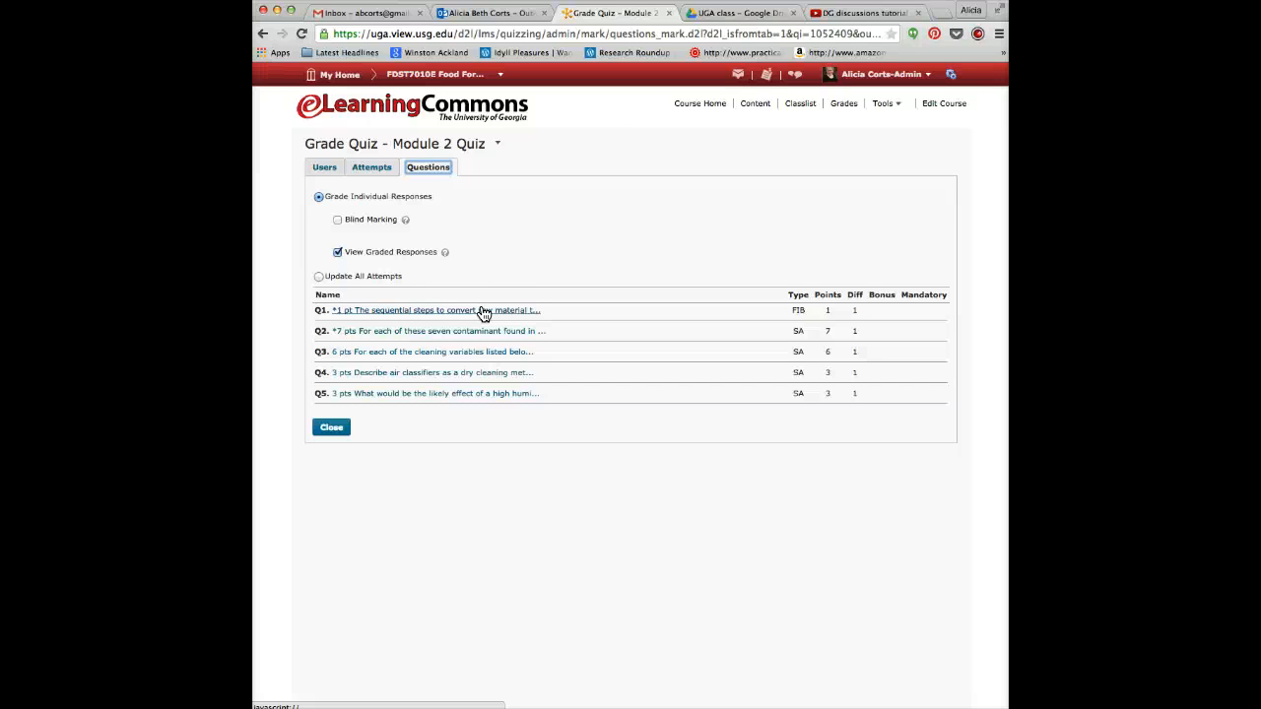
left_click(437, 312)
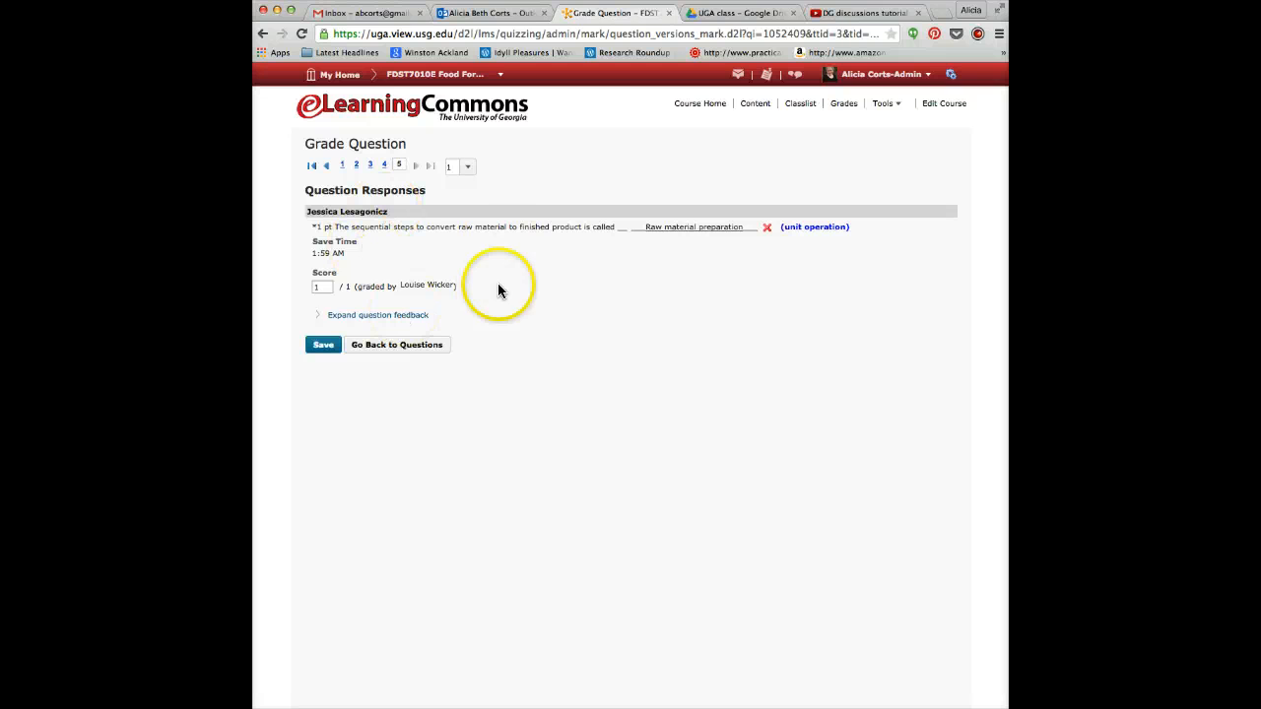
mouse_move(705, 256)
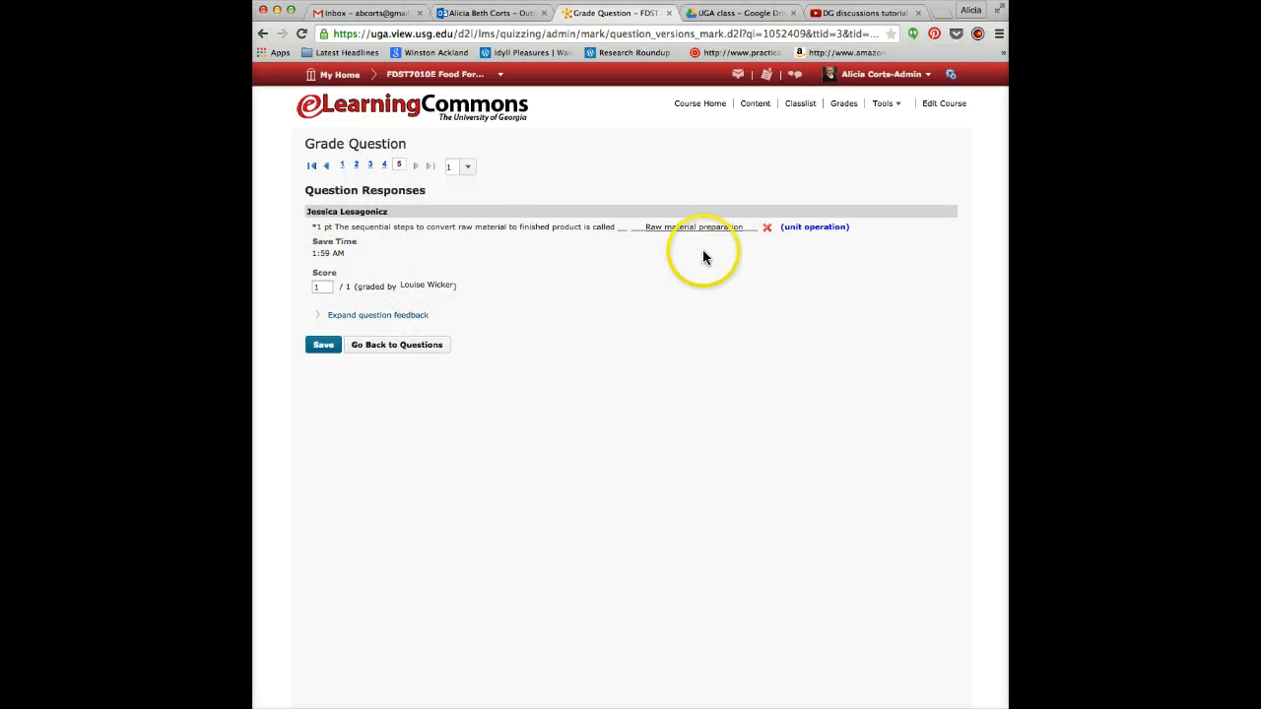
mouse_move(337, 177)
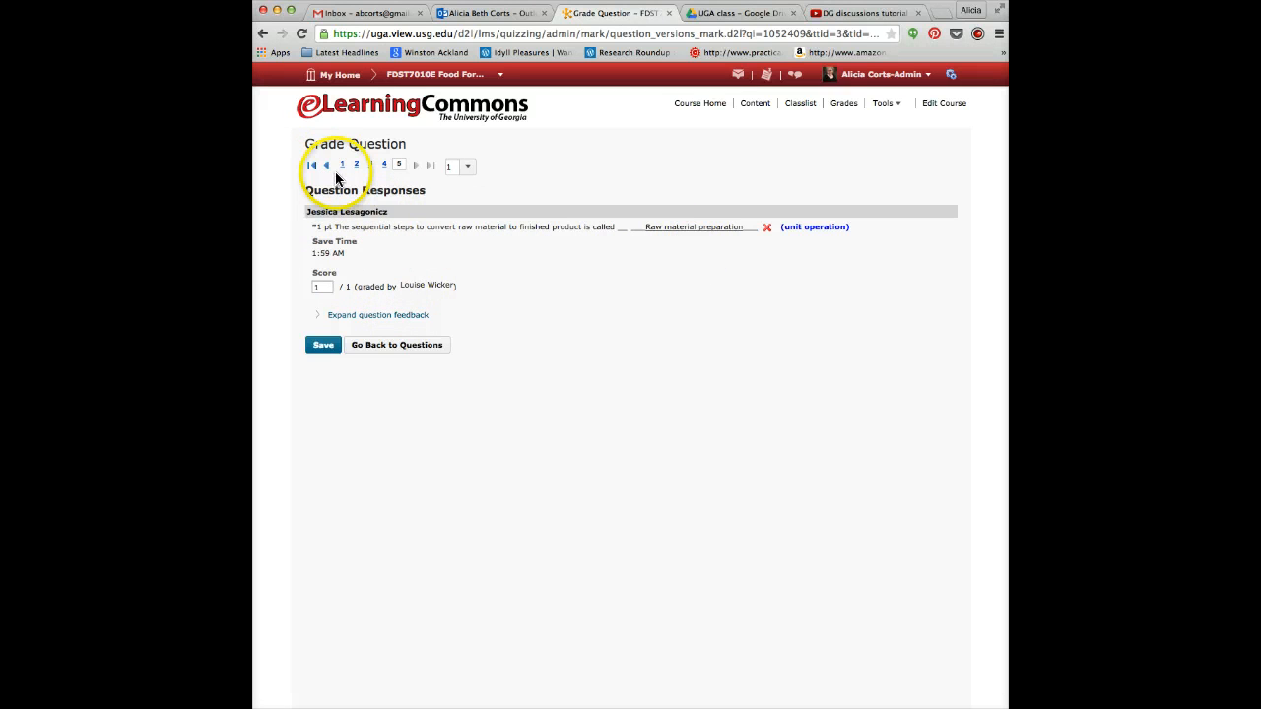
left_click(327, 165)
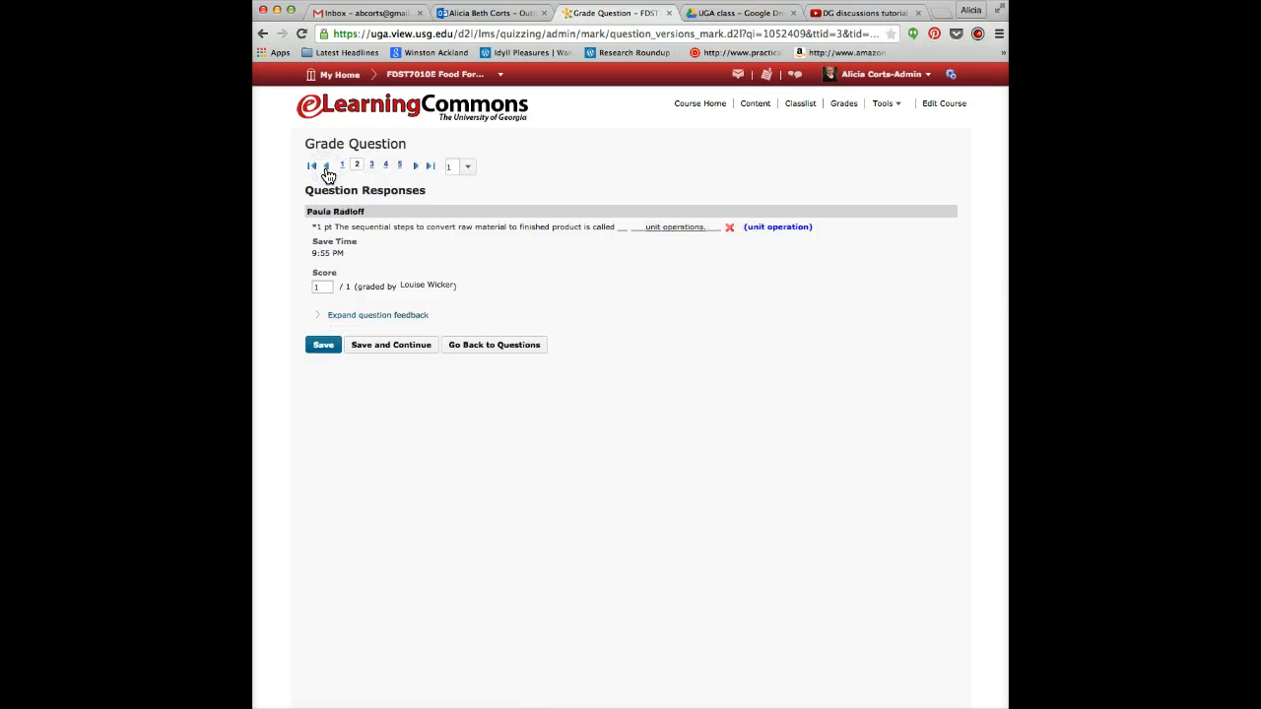
left_click(342, 166)
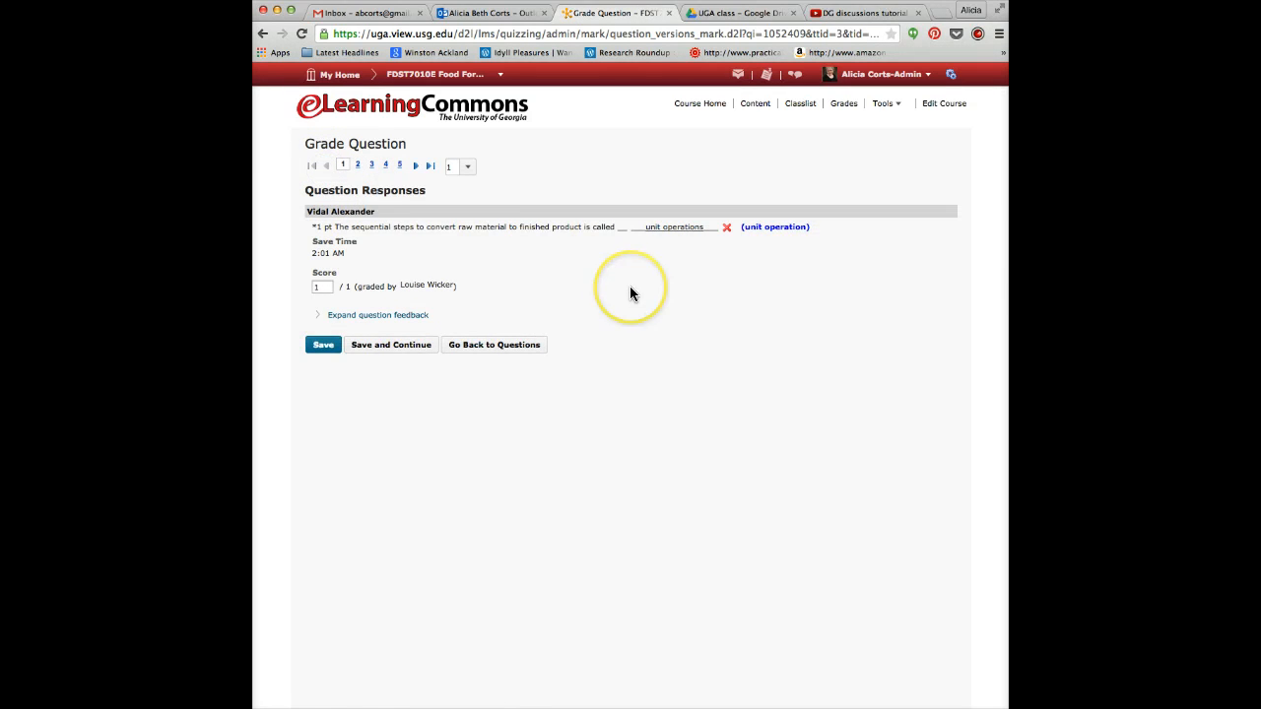
mouse_move(631, 292)
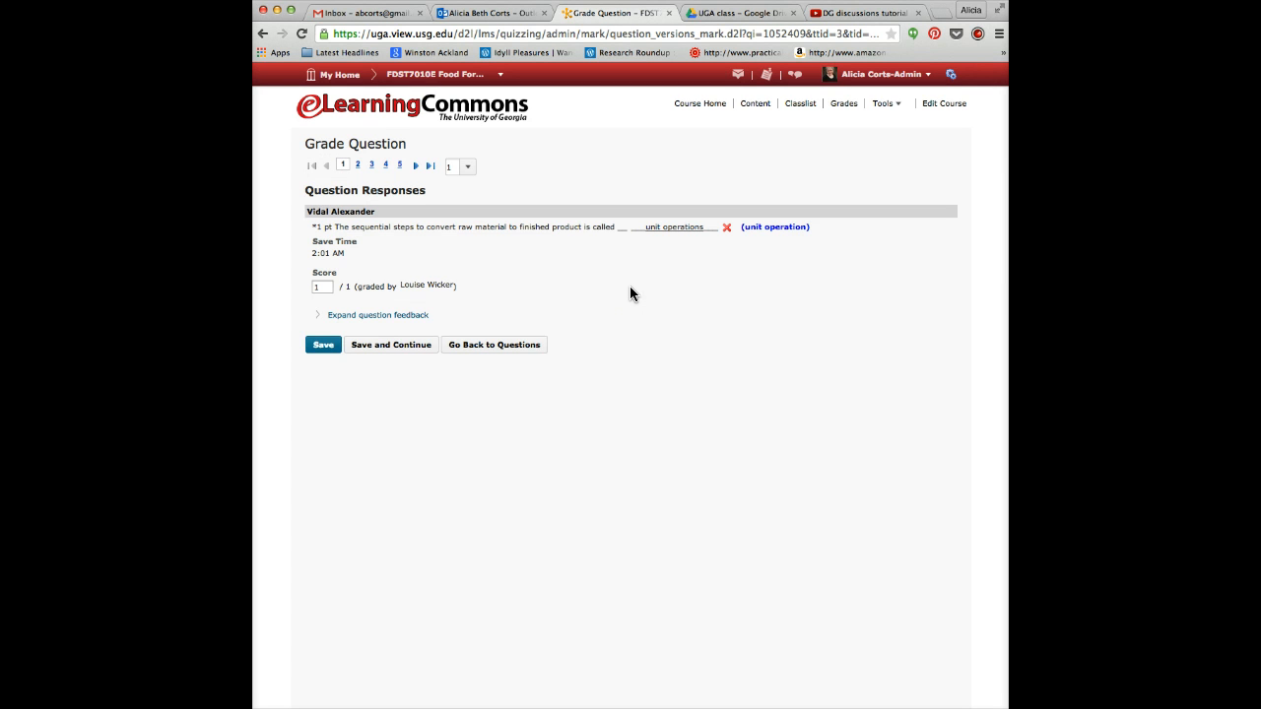
mouse_move(628, 299)
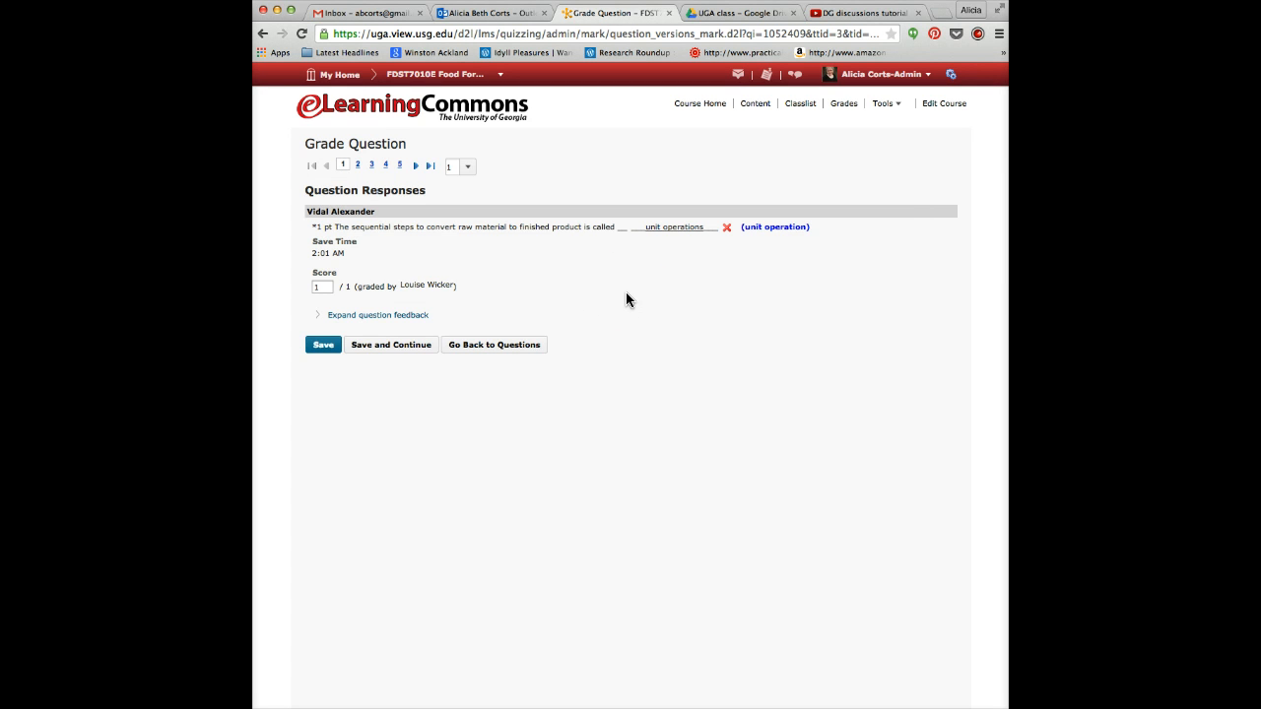